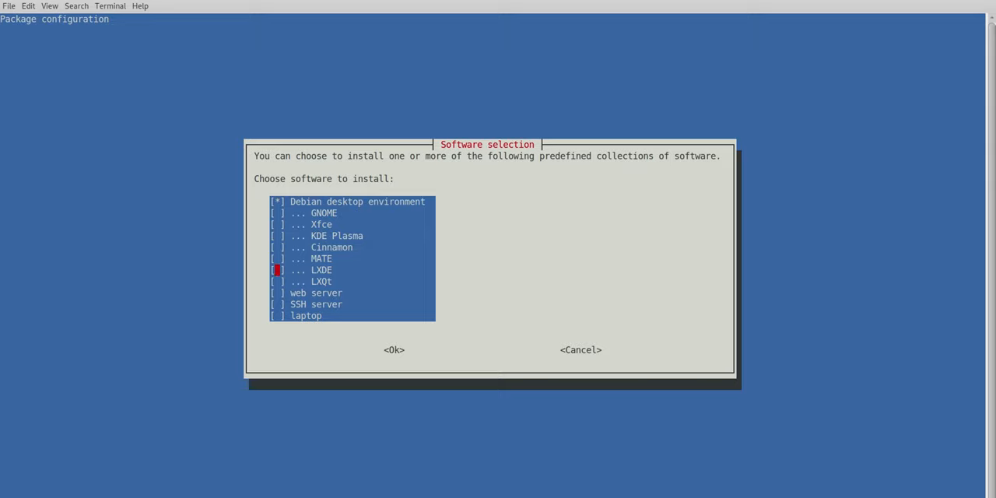
Check GNOME and laptop alongside the desktop environment and confirm with Ok to begin package installation.
key(Down)
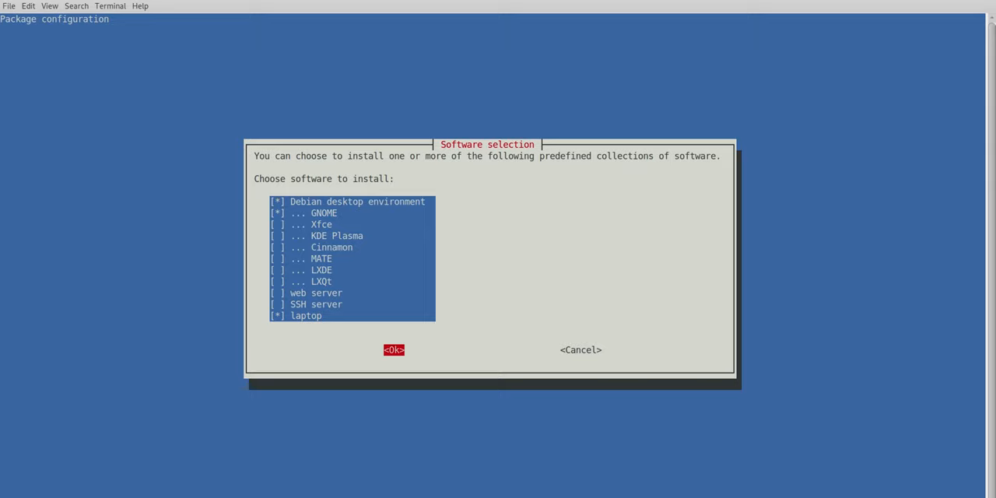
click(392, 349)
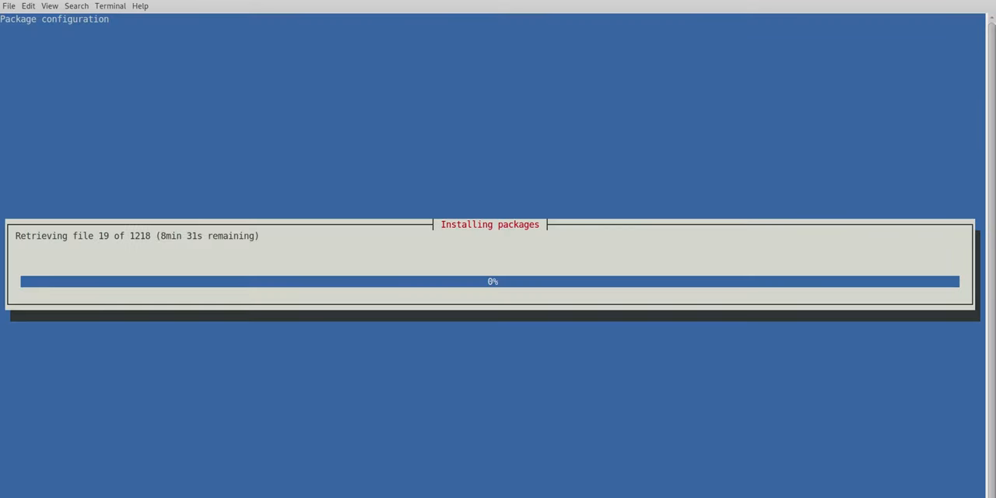